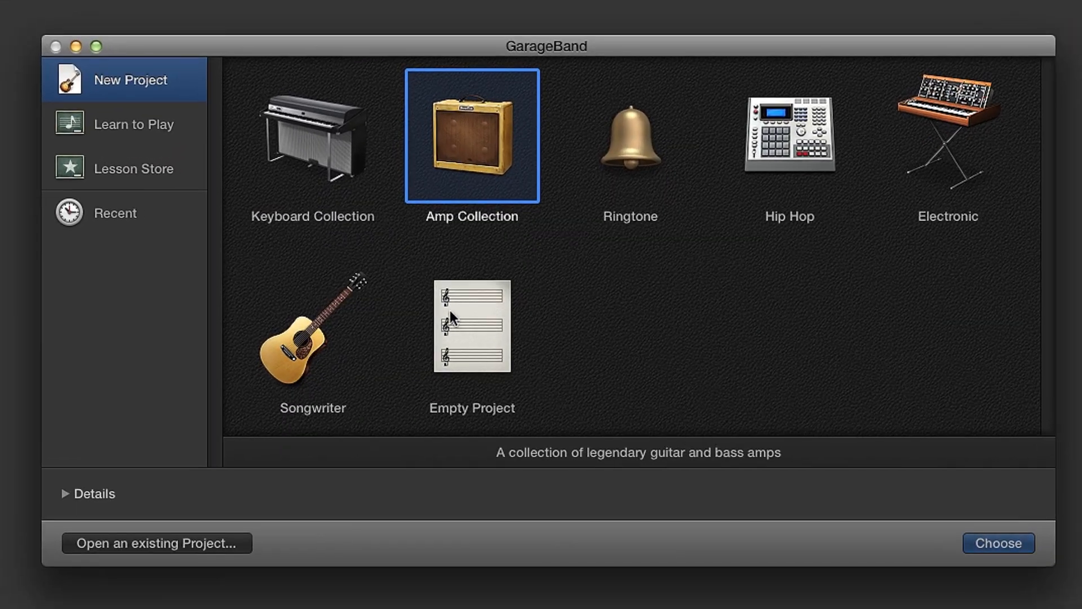
# Start an Empty Project and choose an Audio track recording from a microphone.
pyautogui.click(997, 543)
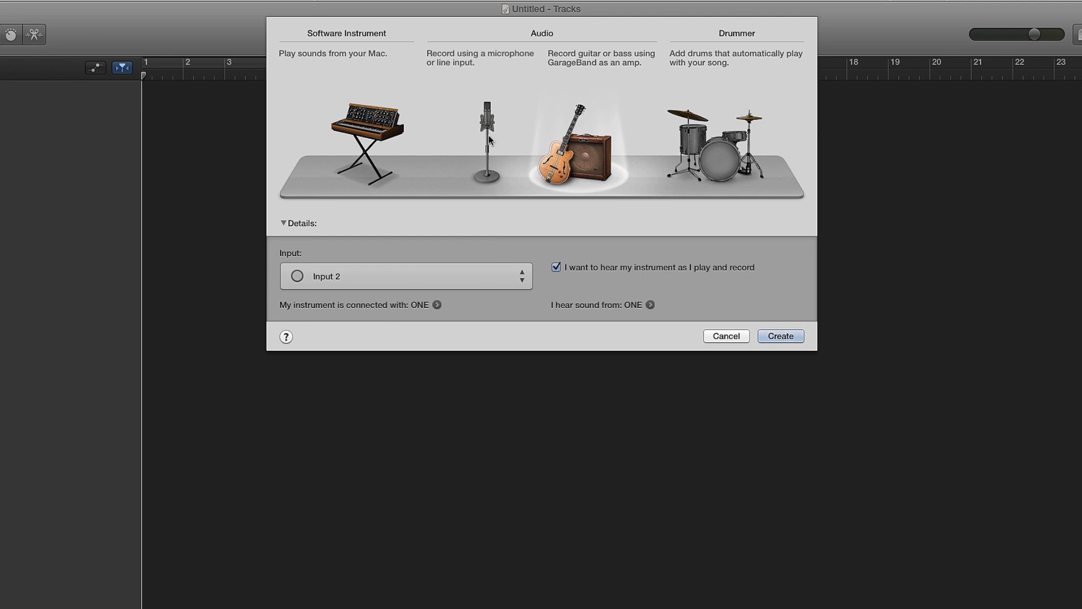
pyautogui.click(487, 138)
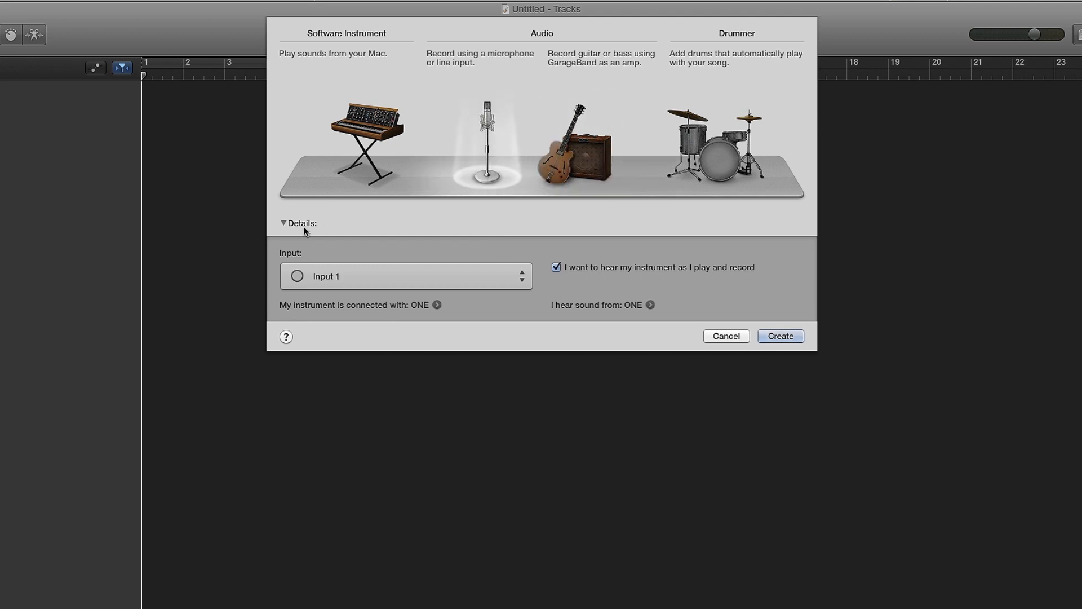
pyautogui.moveTo(463, 245)
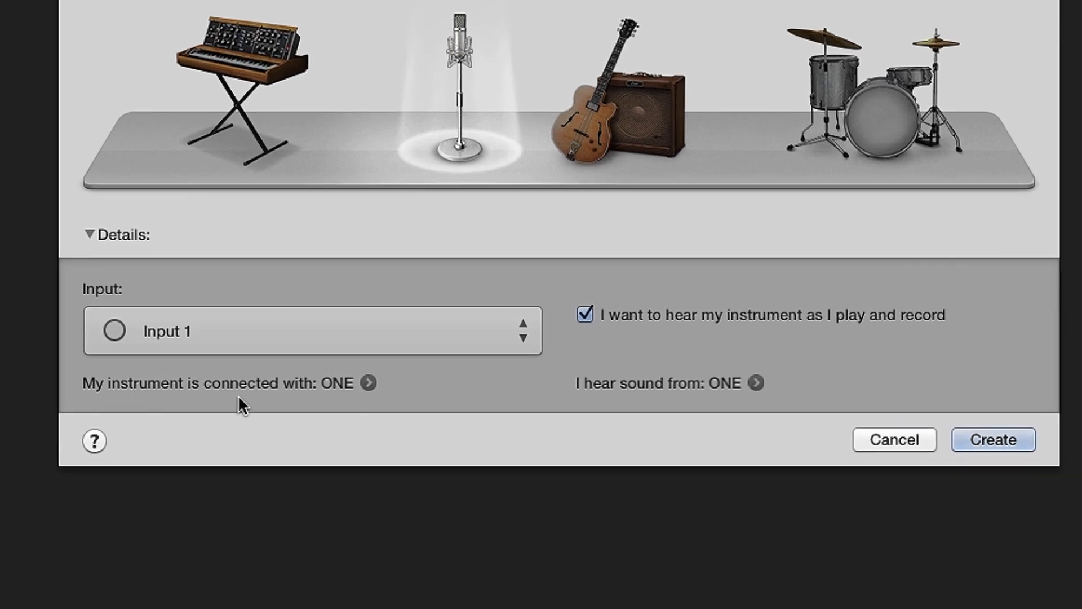
pyautogui.moveTo(366, 396)
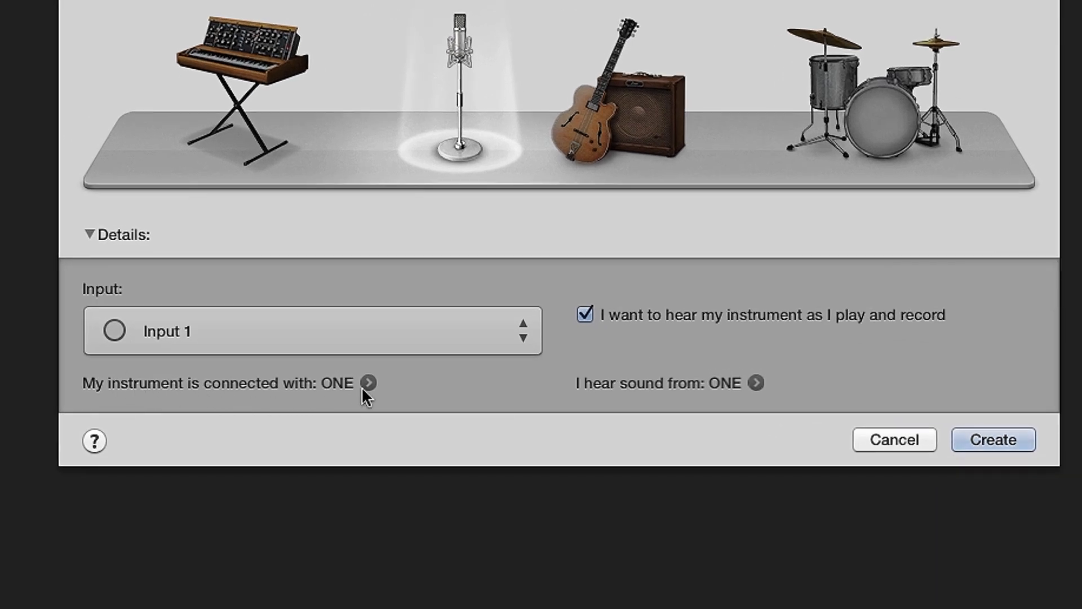
# Confirm ONE as the output device in the audio preferences.
pyautogui.click(370, 383)
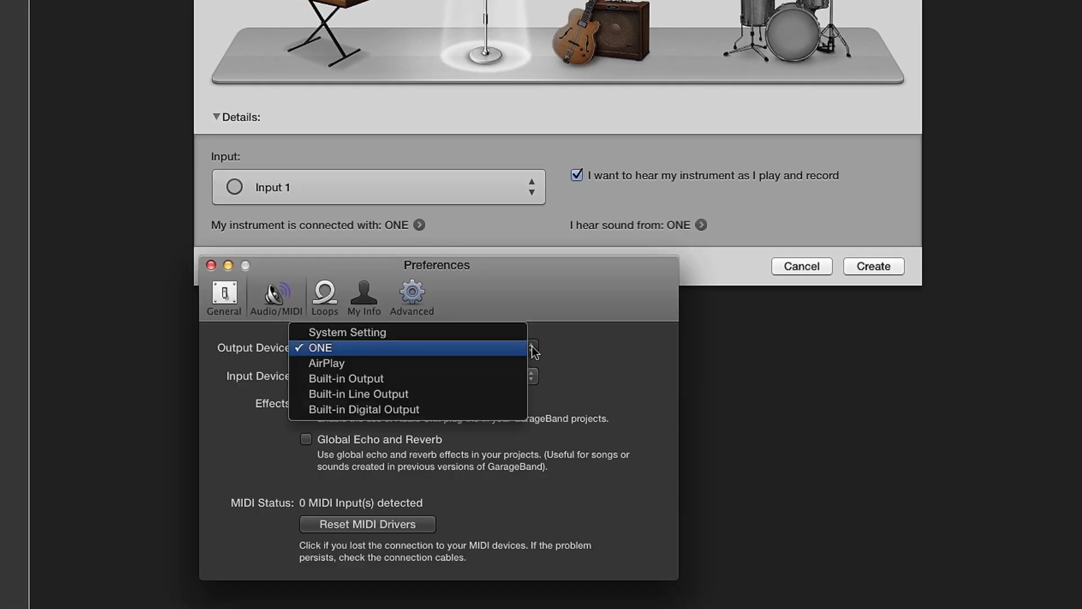
pyautogui.click(319, 347)
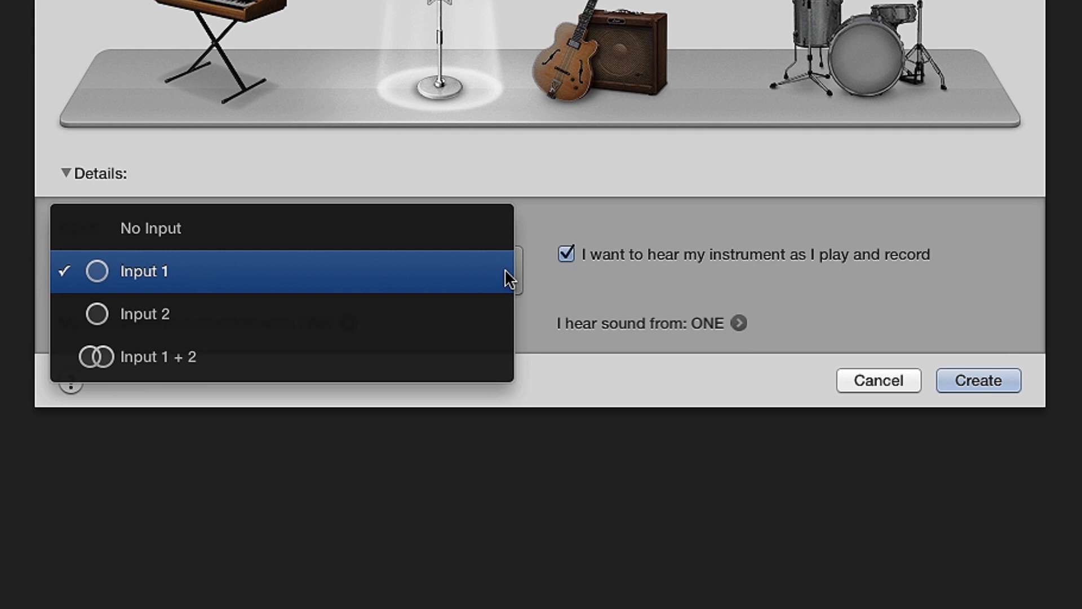
pyautogui.moveTo(449, 315)
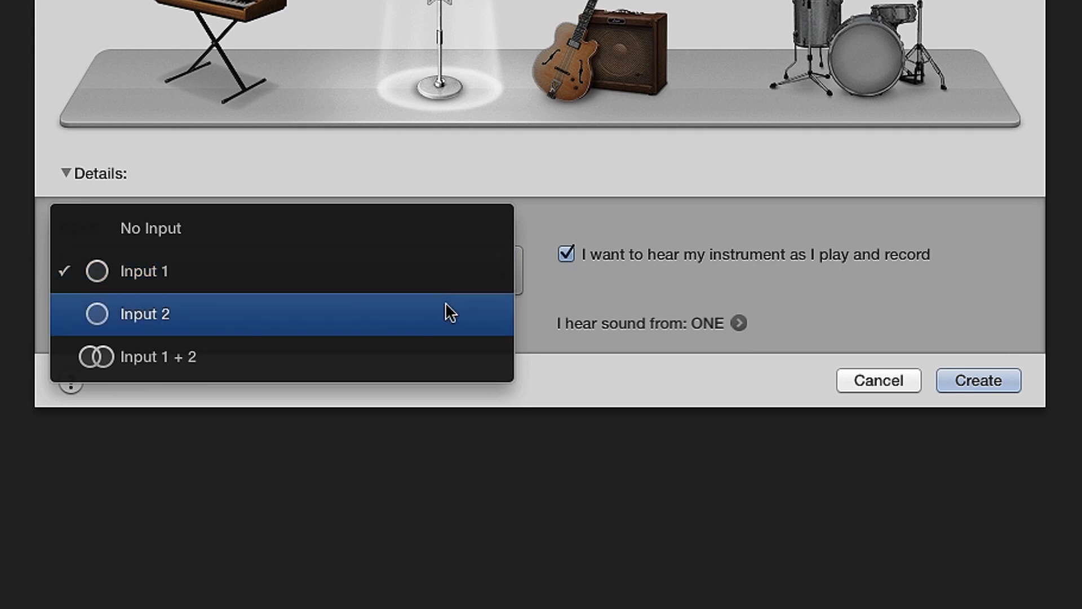
pyautogui.moveTo(445, 271)
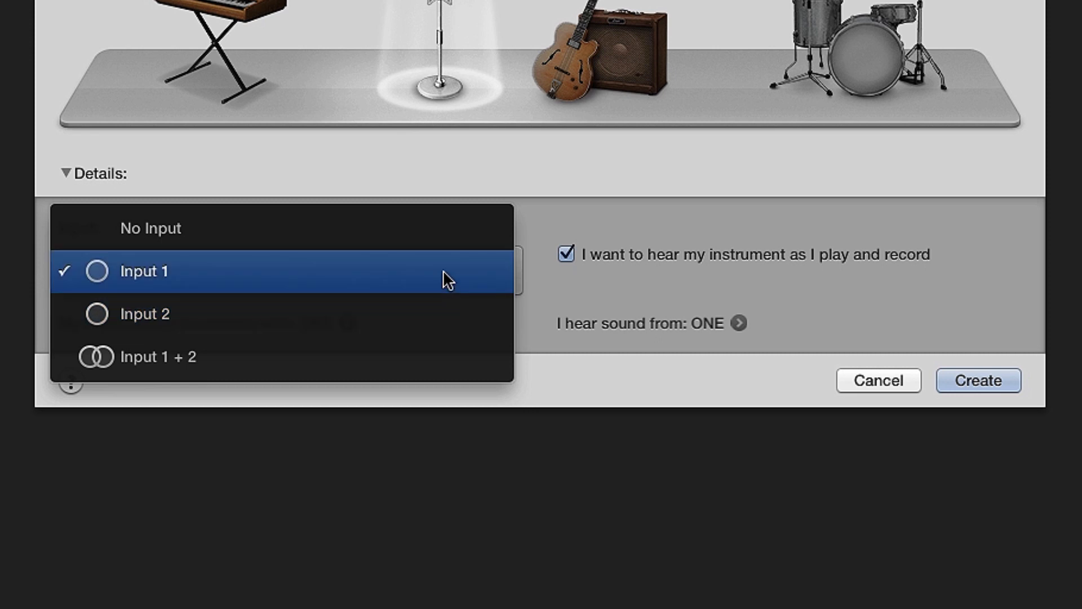
# Keep Input 1 as the new track's input and open the Applications folder.
pyautogui.click(143, 270)
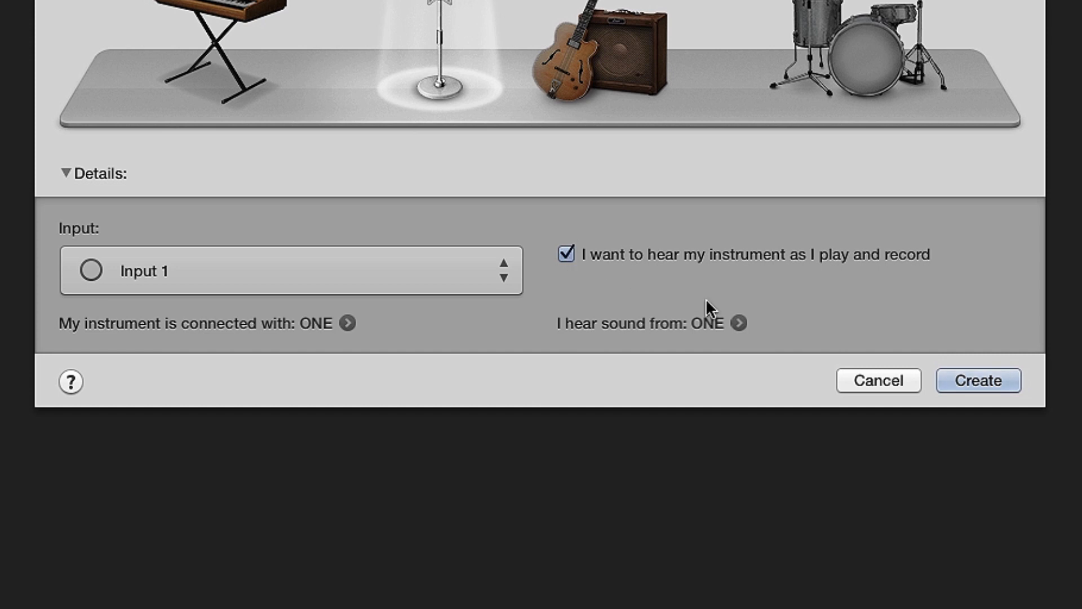
pyautogui.click(977, 380)
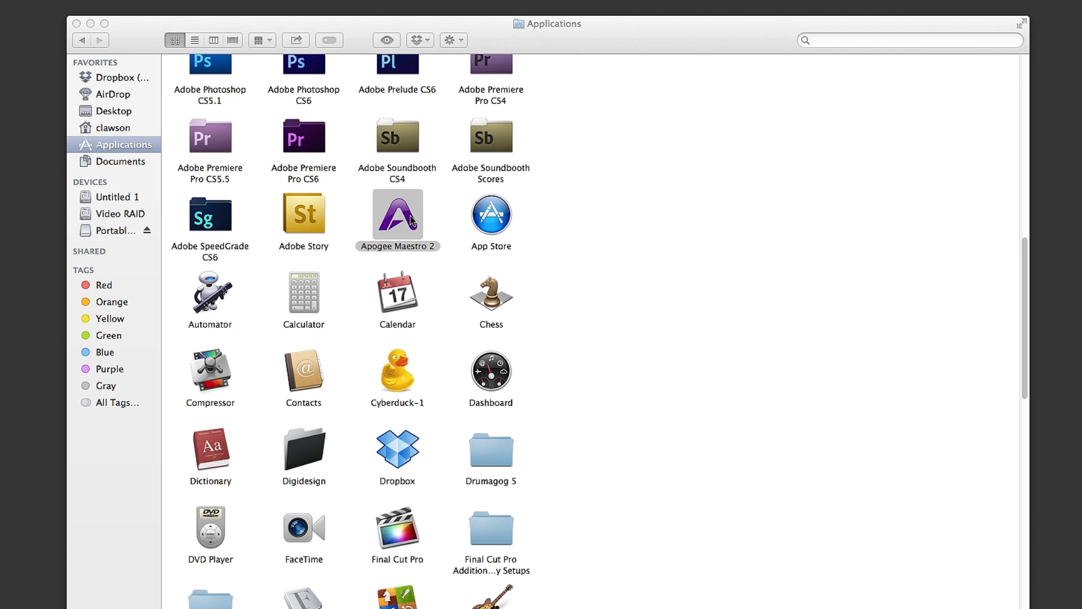
pyautogui.moveTo(80, 23)
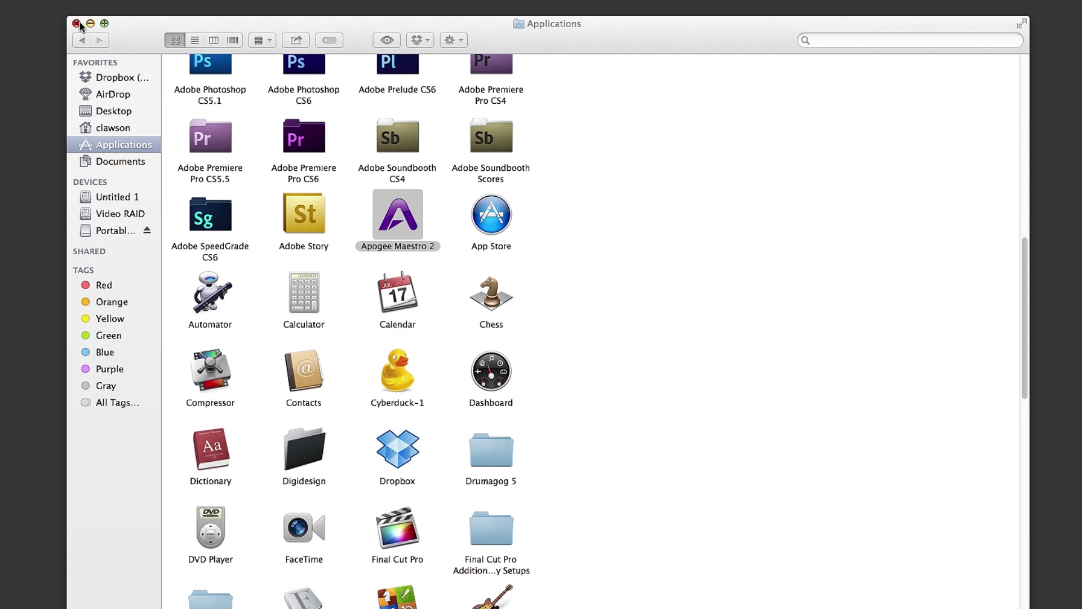
# Launch Apogee Maestro 2 and keep ONE's first input on Int Mic.
pyautogui.doubleClick(397, 214)
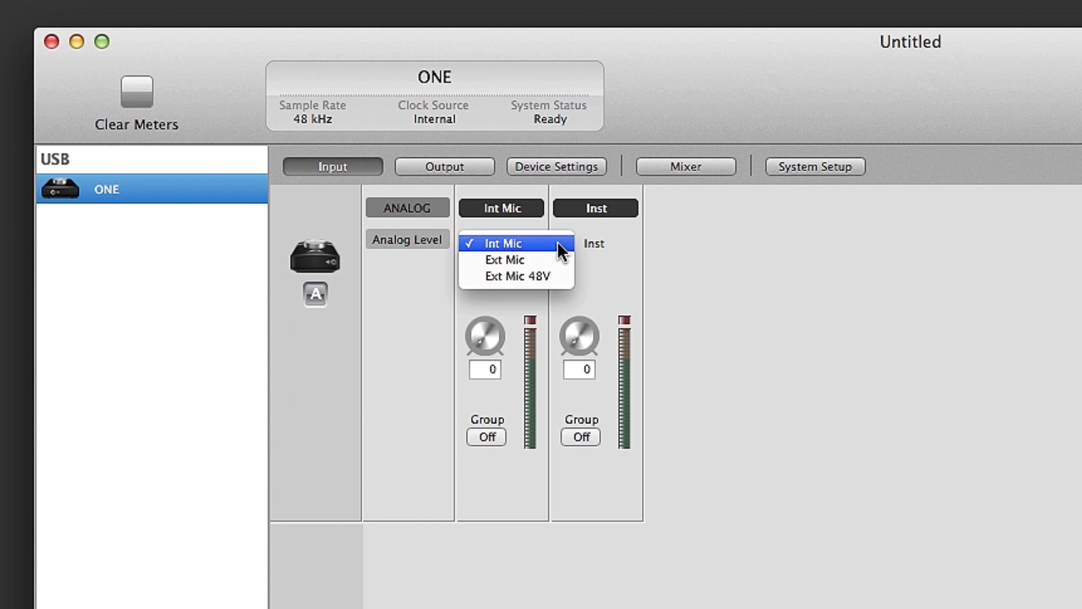
pyautogui.moveTo(504, 260)
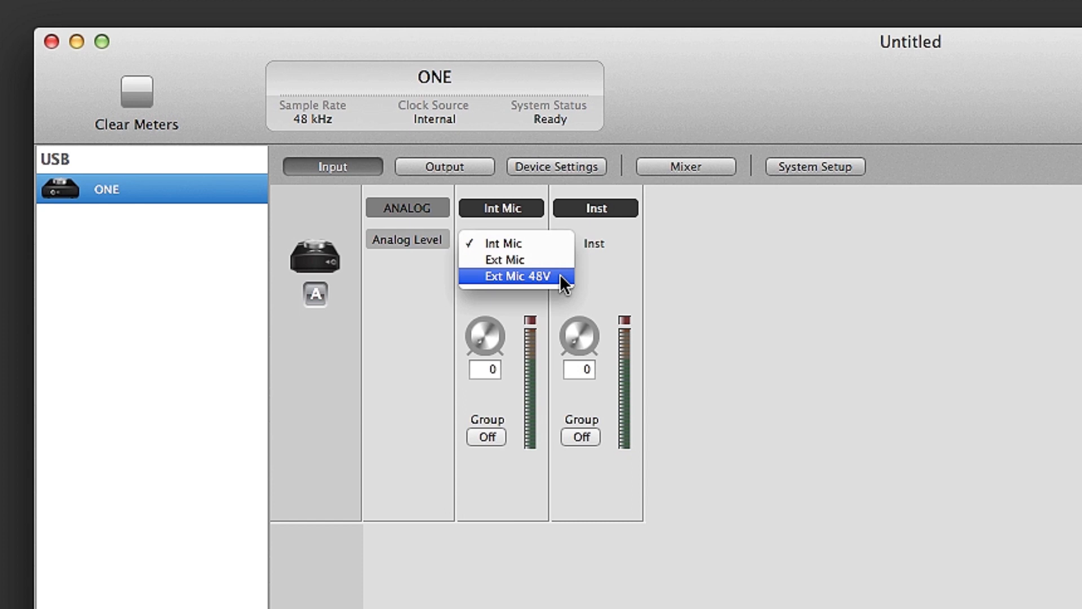
pyautogui.moveTo(556, 243)
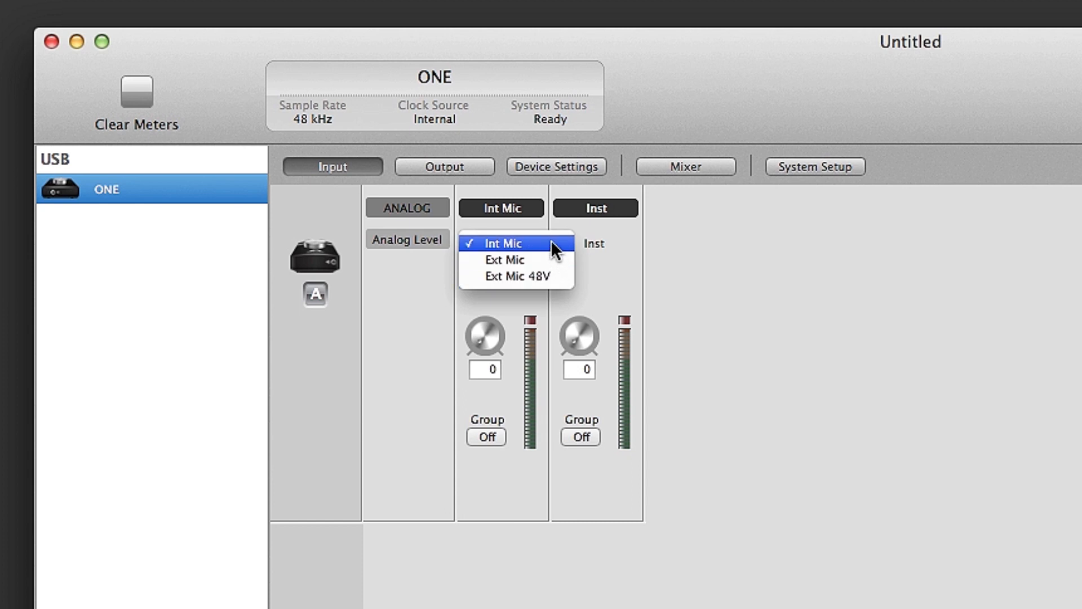
pyautogui.click(503, 244)
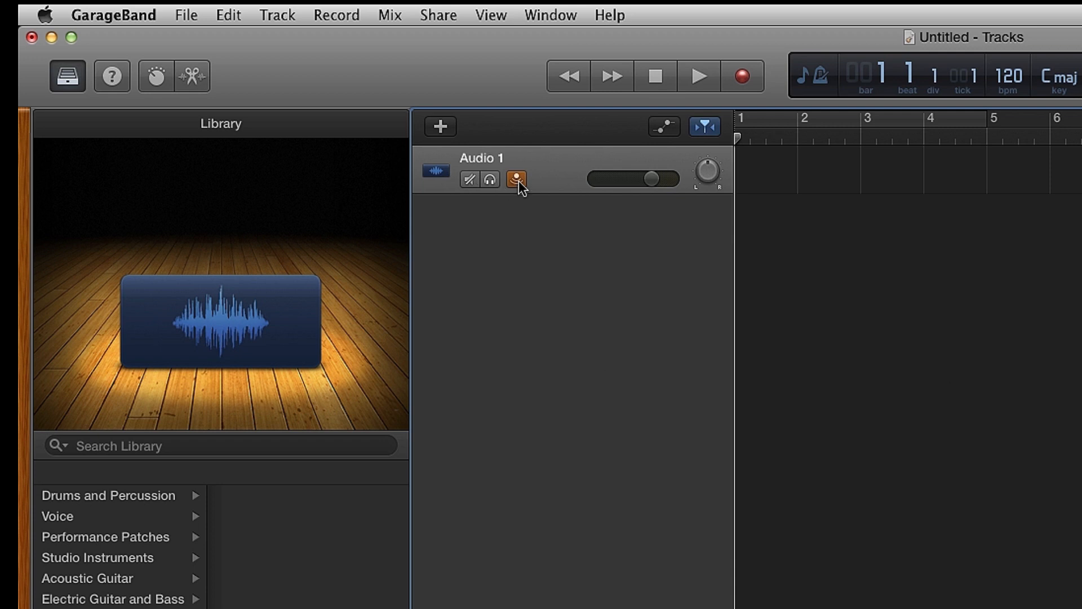
pyautogui.moveTo(516, 180)
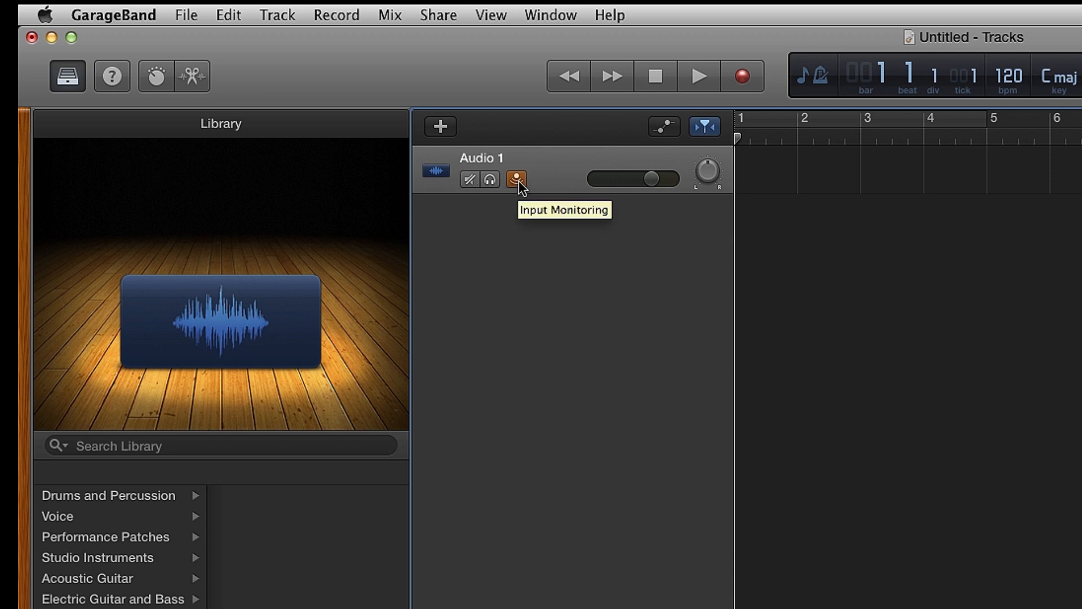
# Record a microphone take on Audio 1, producing region Untitled_1#01.
pyautogui.click(515, 180)
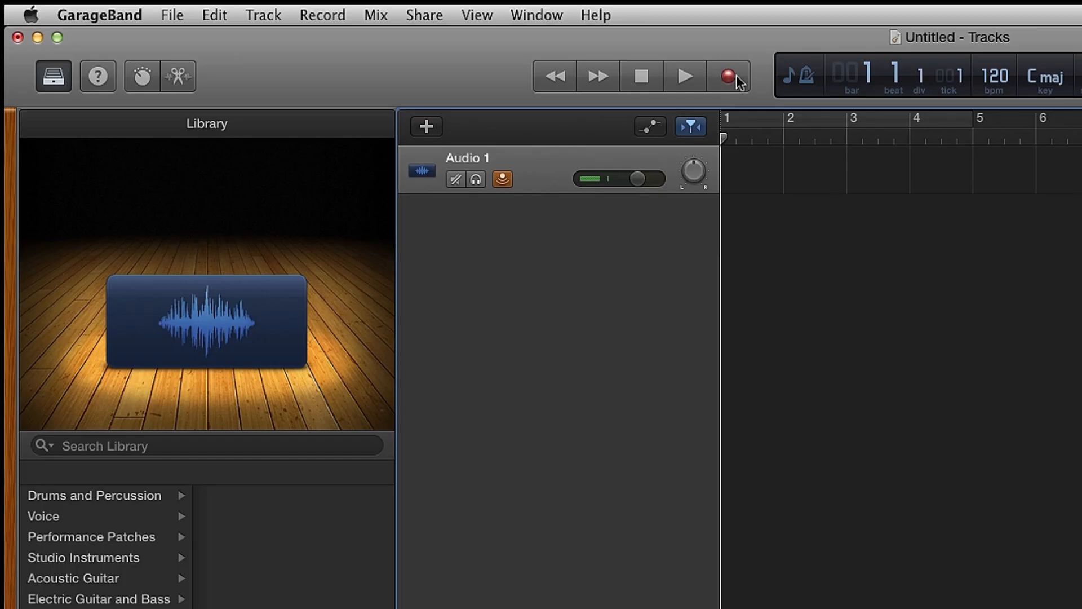
pyautogui.click(685, 75)
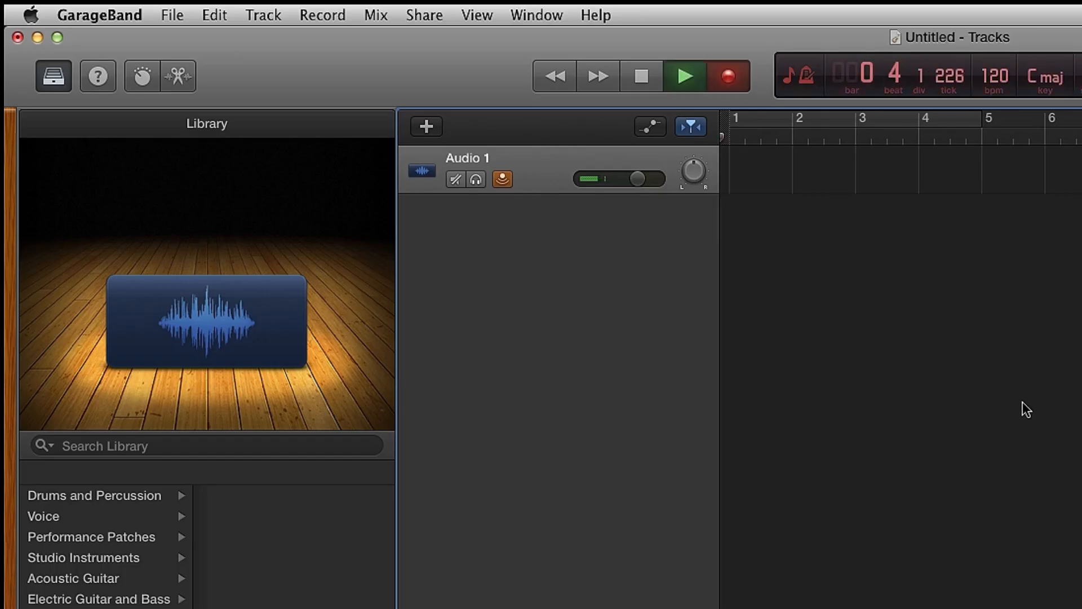
pyautogui.click(725, 75)
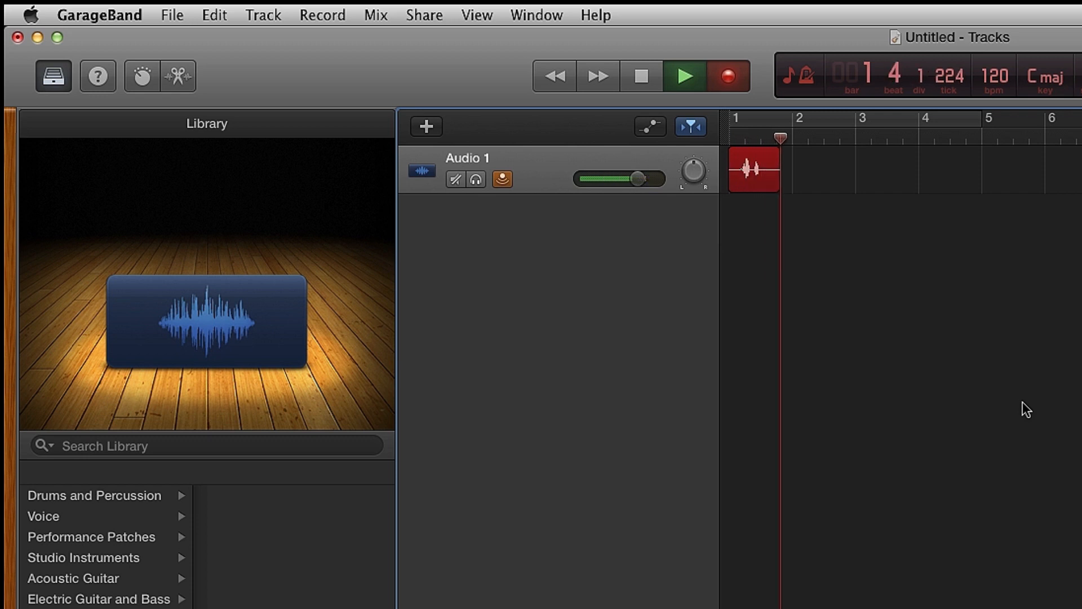
pyautogui.click(683, 76)
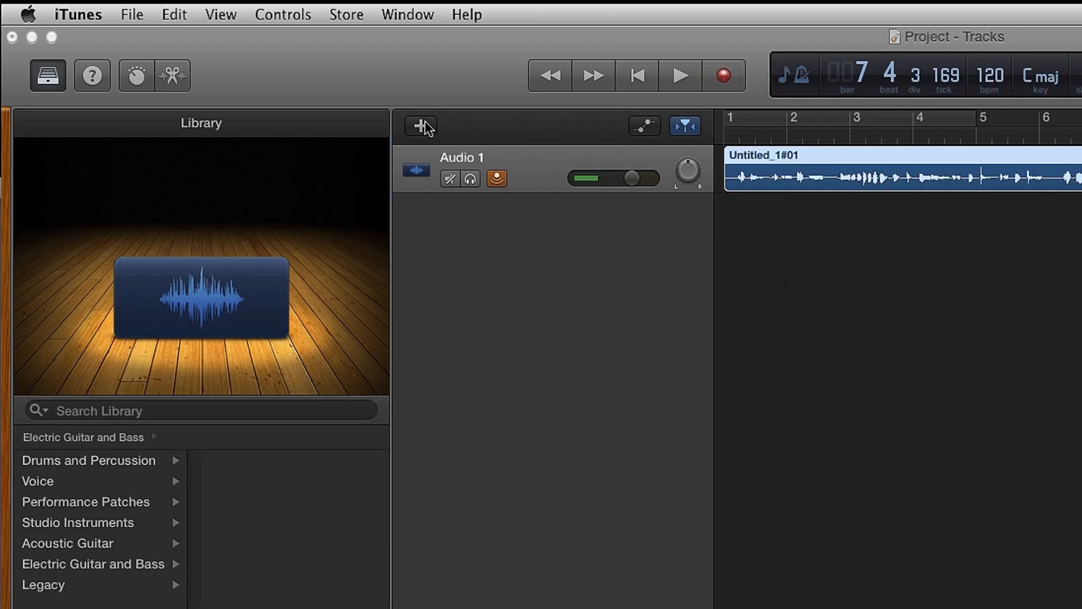
pyautogui.moveTo(426, 134)
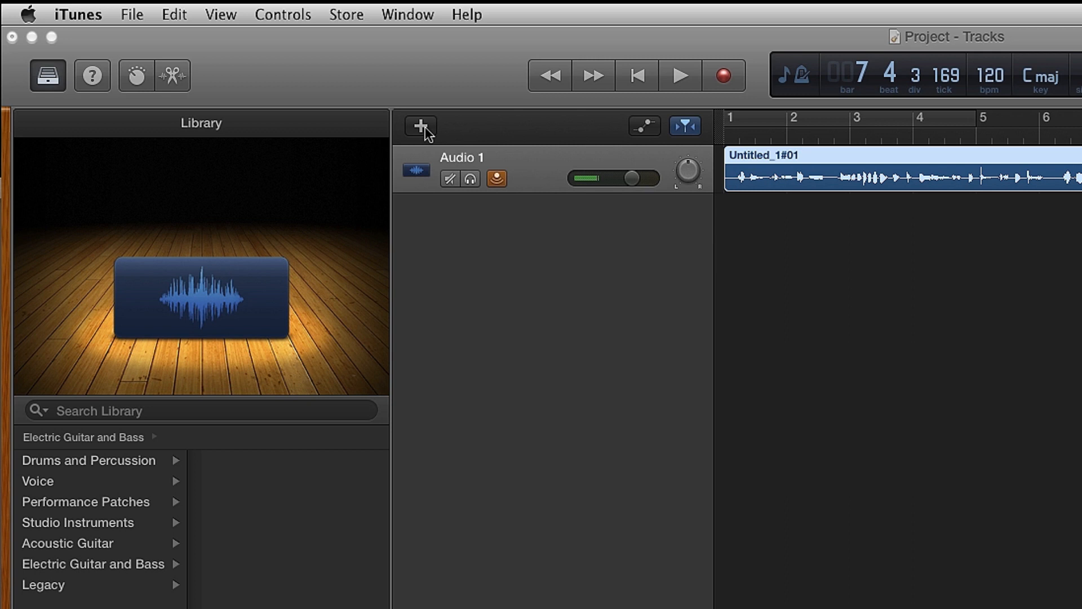
# Create a guitar-through-amp track on Input 2 with monitoring on.
pyautogui.click(418, 126)
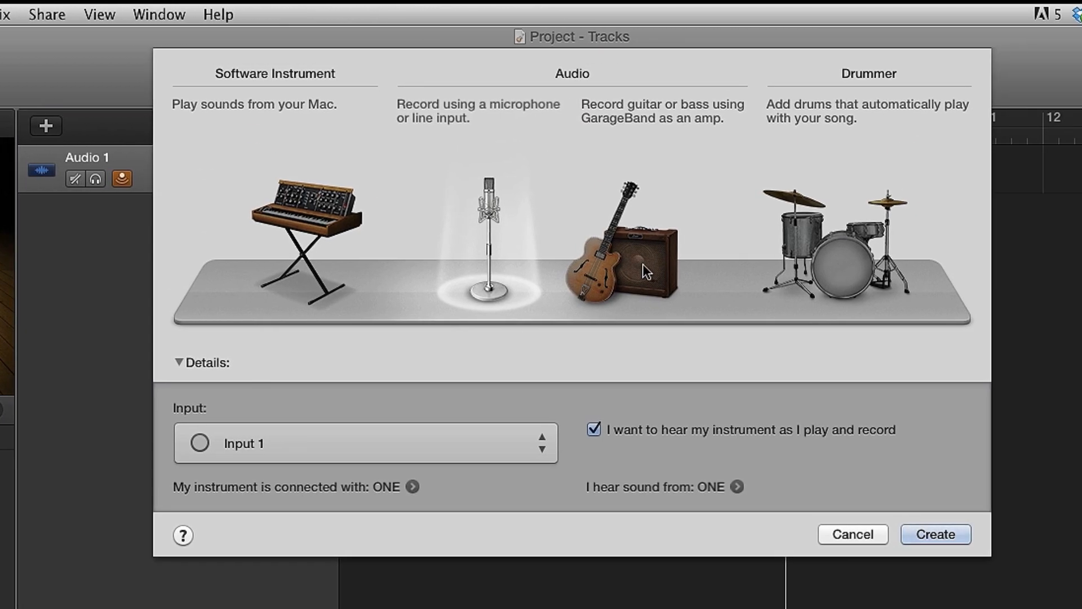
pyautogui.click(619, 242)
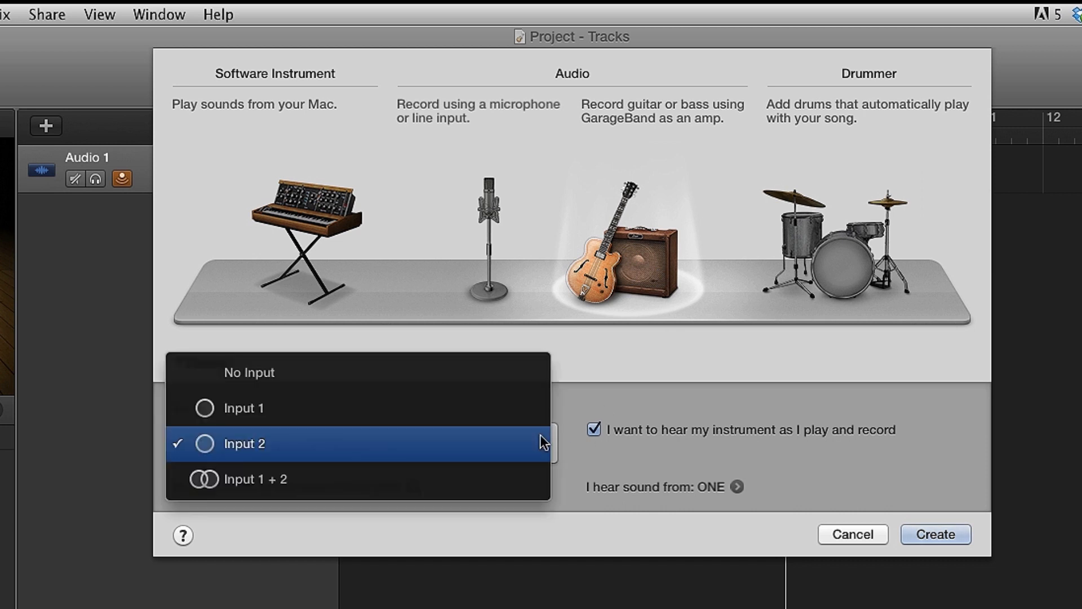
pyautogui.click(243, 443)
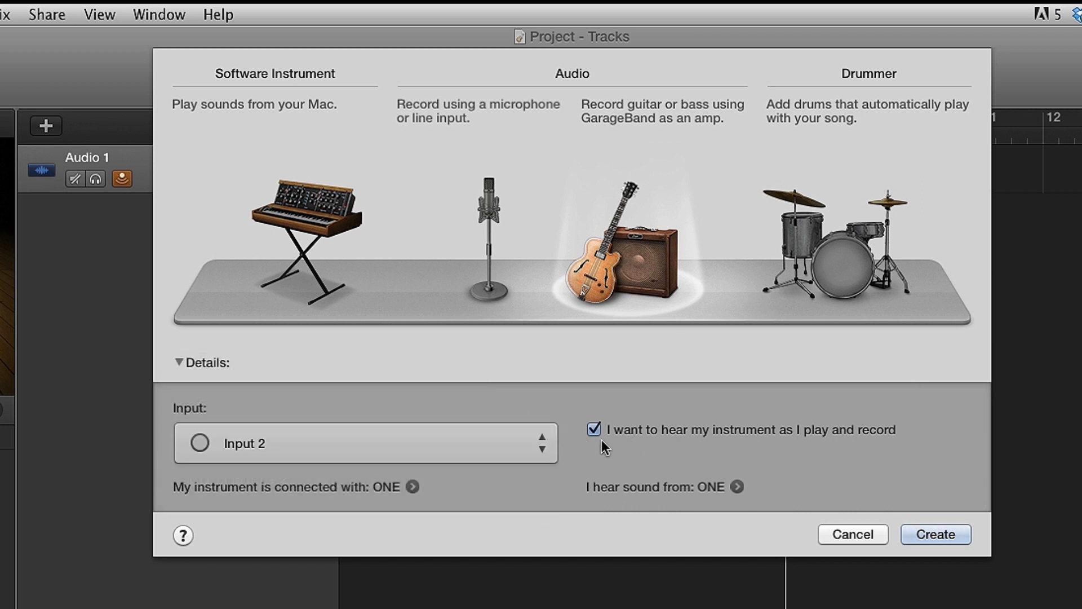
pyautogui.moveTo(802, 452)
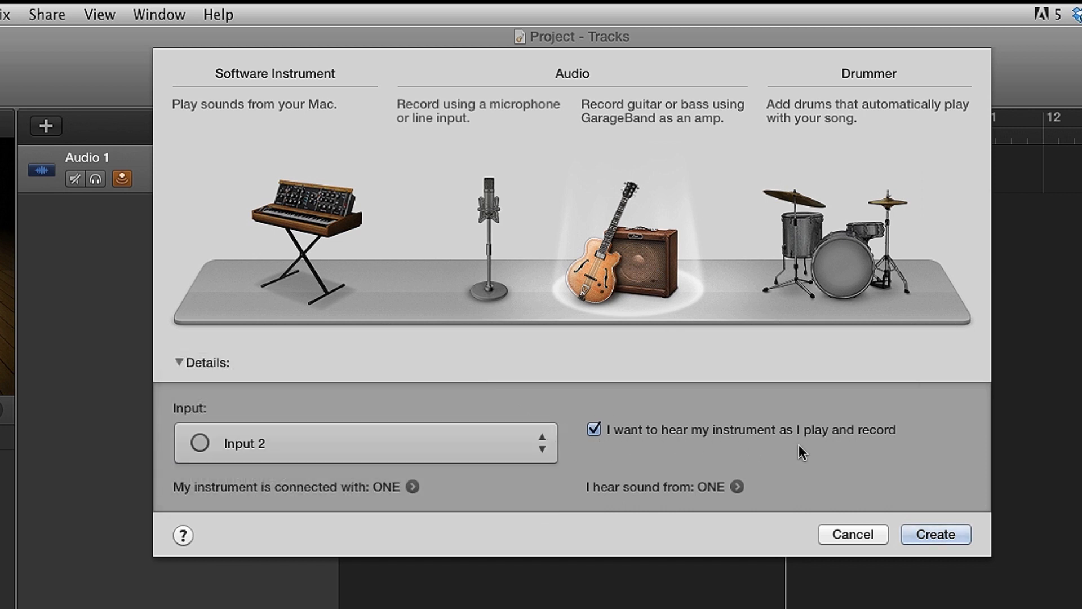
pyautogui.moveTo(936, 533)
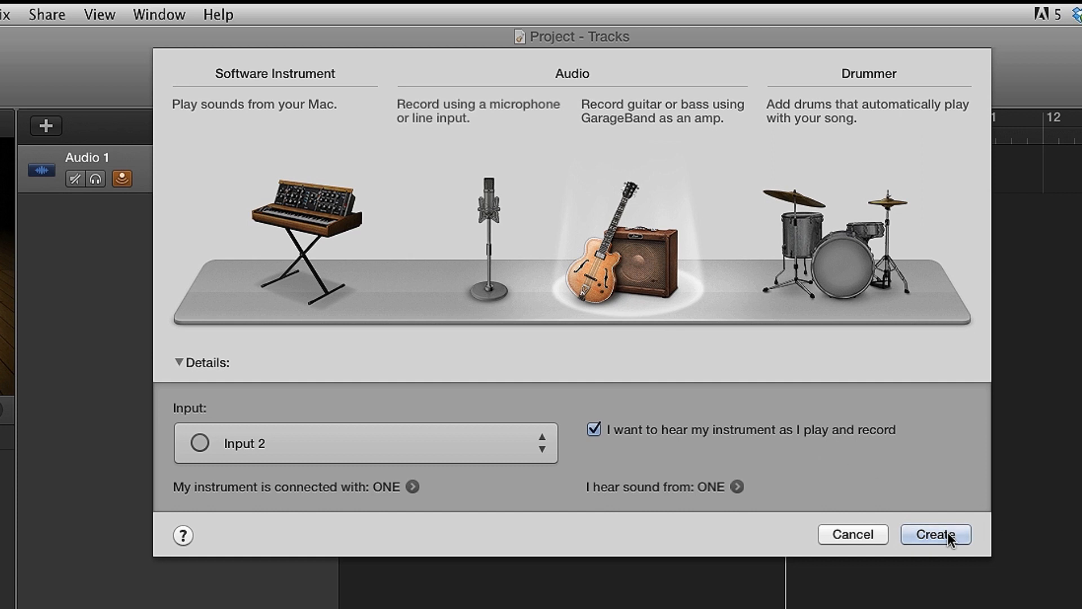
pyautogui.click(933, 533)
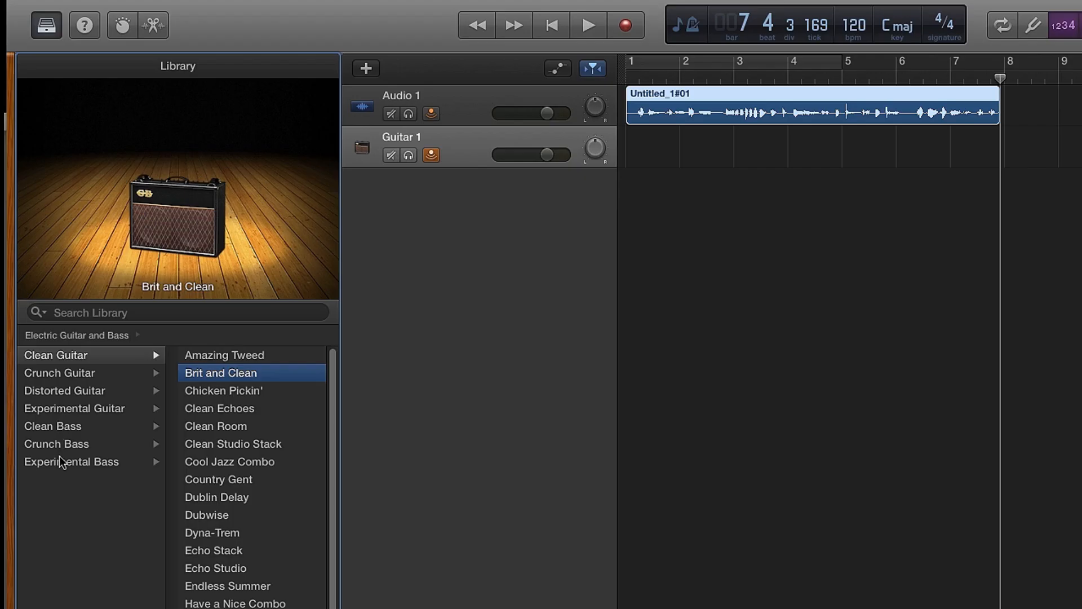
# Load the Broken Up Brit sound from the Crunch Guitar library.
pyautogui.click(60, 373)
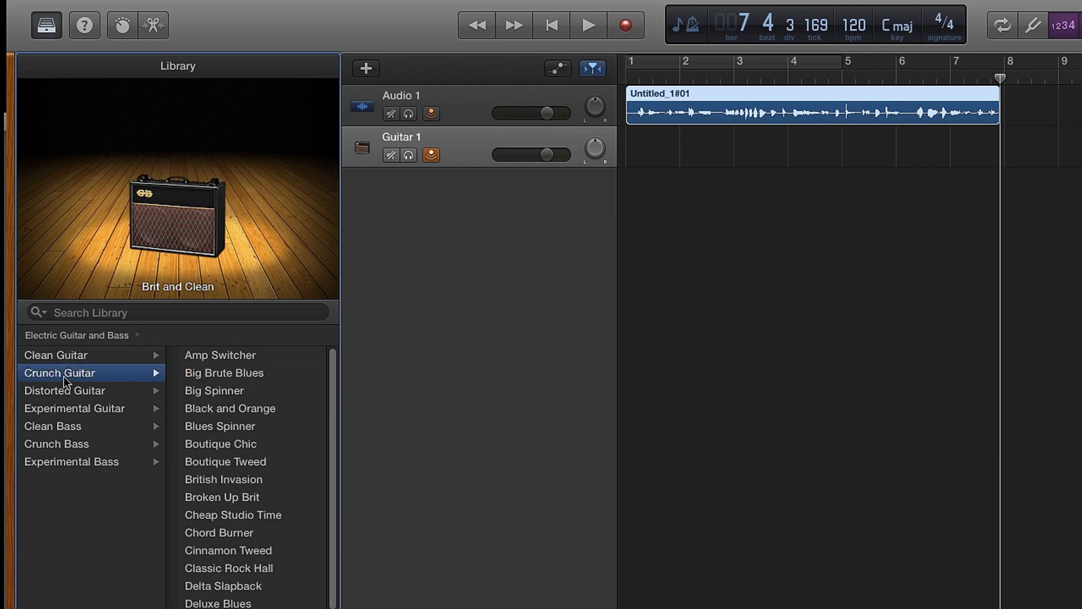
pyautogui.moveTo(236, 503)
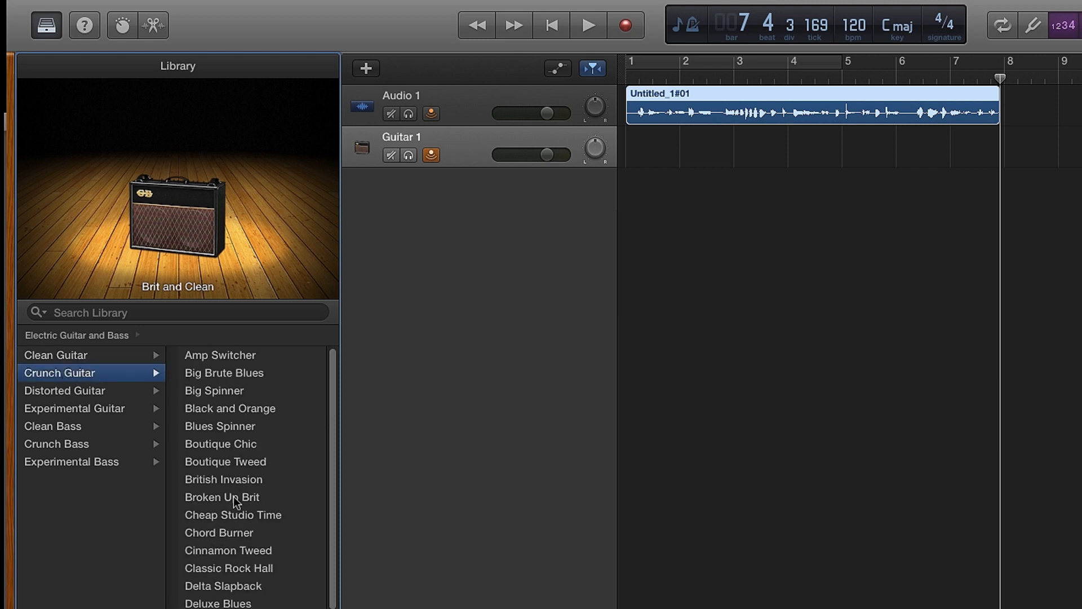
pyautogui.click(222, 497)
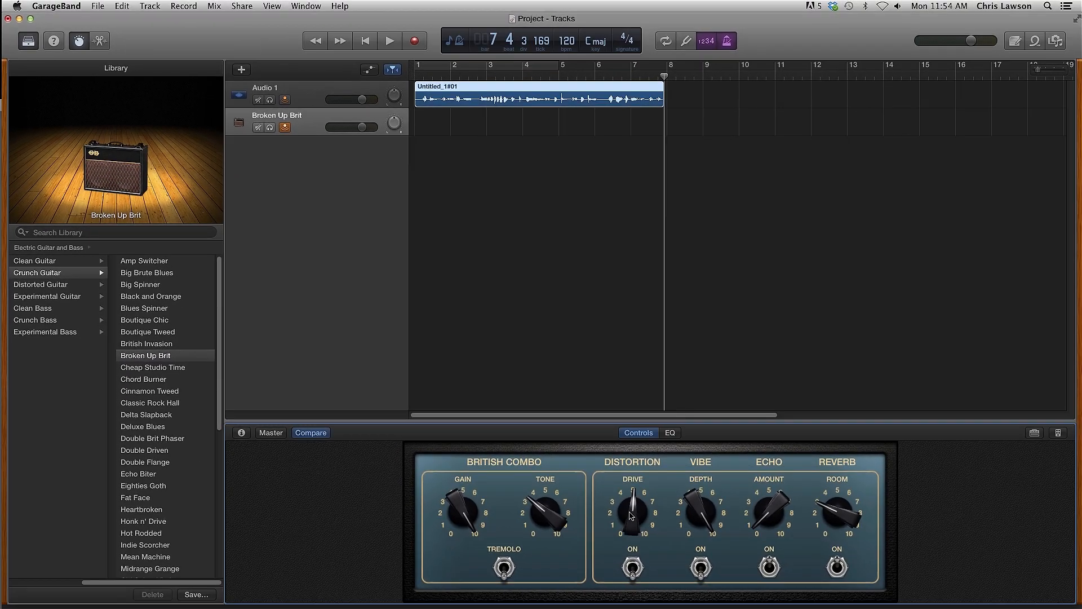
# Set Amp Designer to Small Tweed Amp with a Modern British 4x12 cabinet.
pyautogui.click(1028, 380)
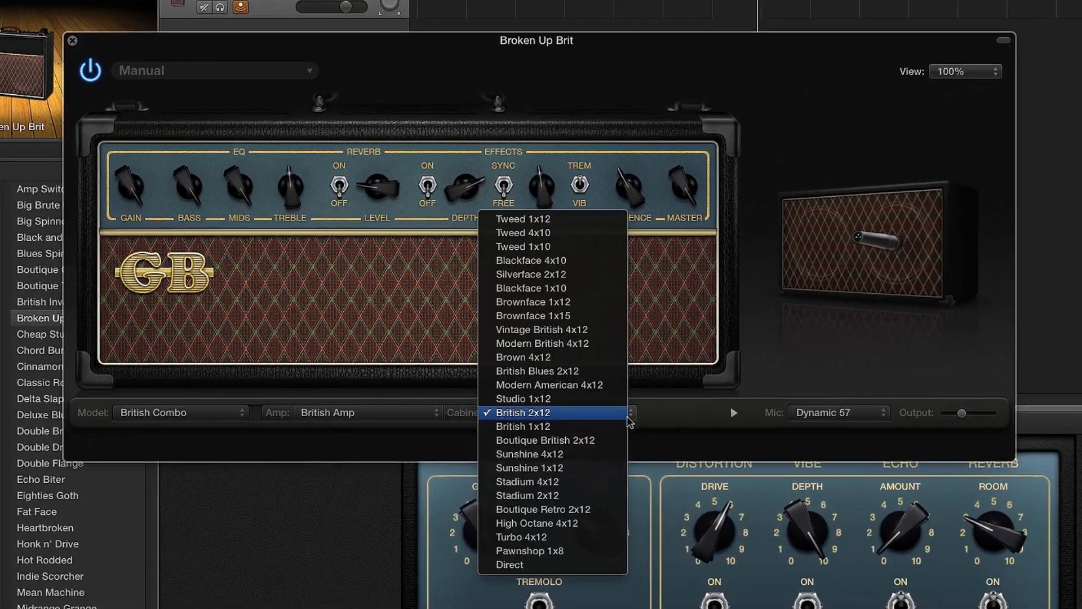
pyautogui.moveTo(559, 338)
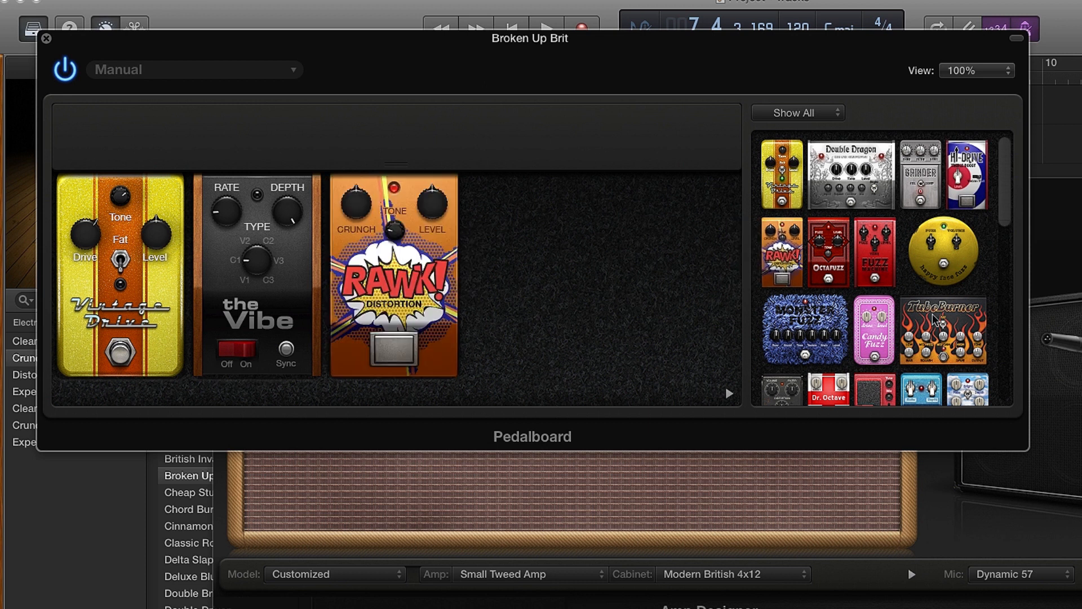
pyautogui.scroll(-3)
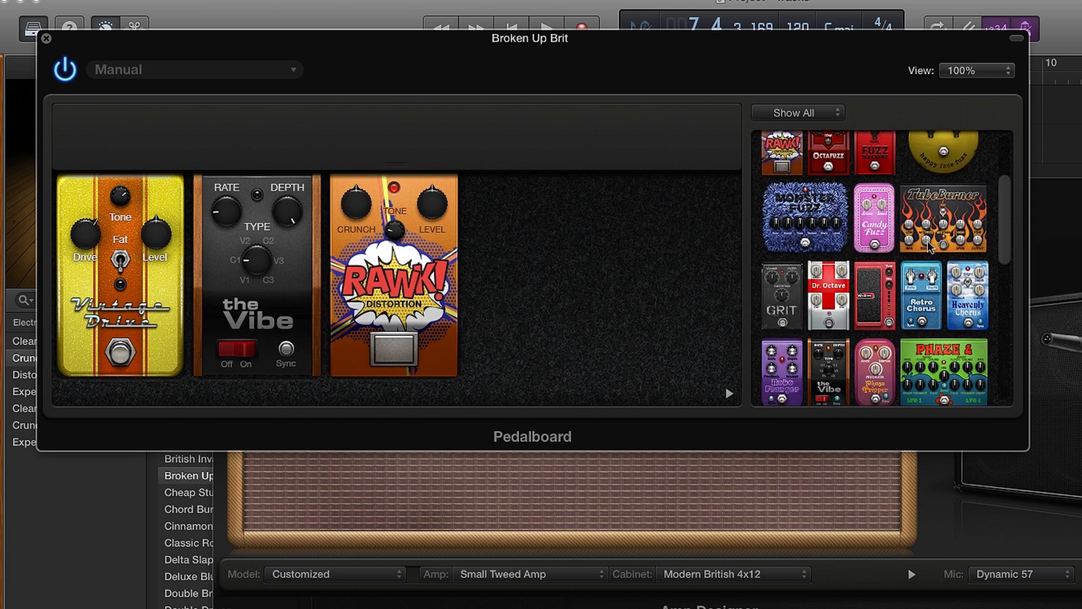